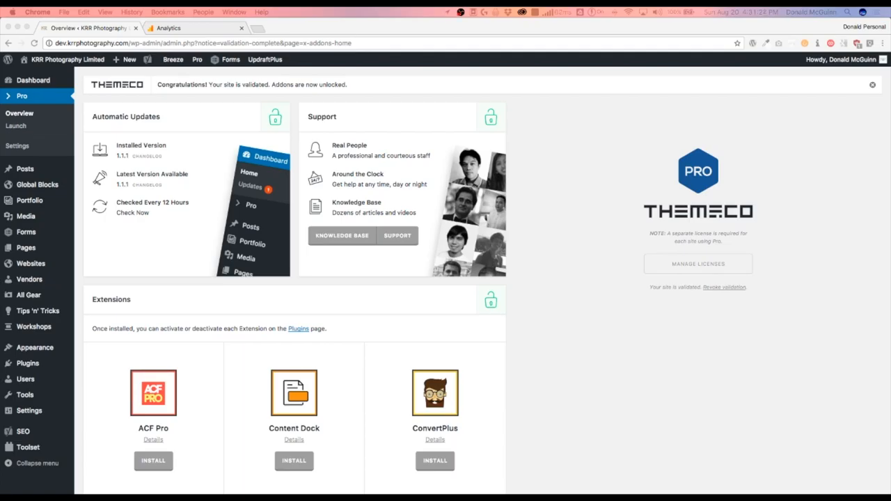
mouse_move(524, 147)
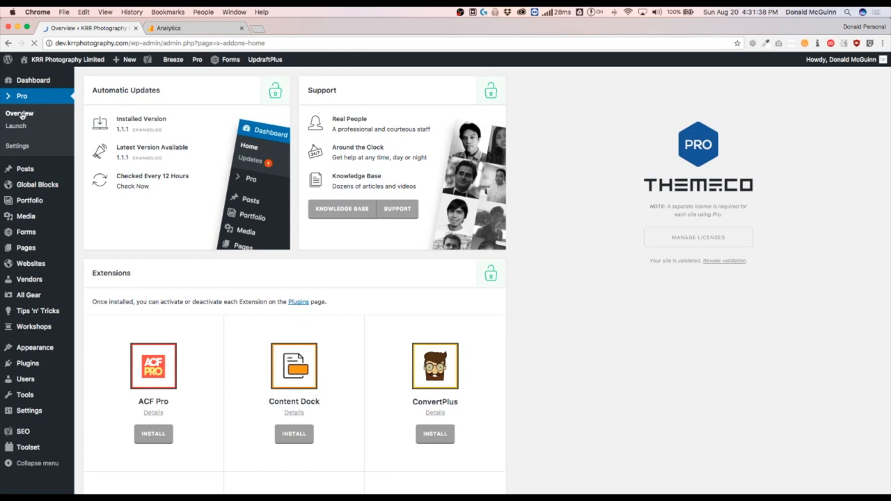
Scroll the Pro Extensions grid down until the Google Analytics extension is visible.
scroll("down", 3)
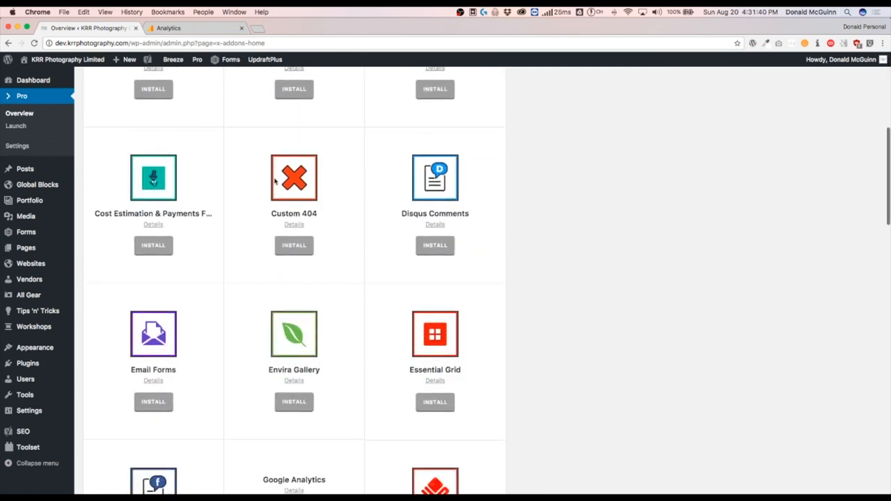
scroll("down", 3)
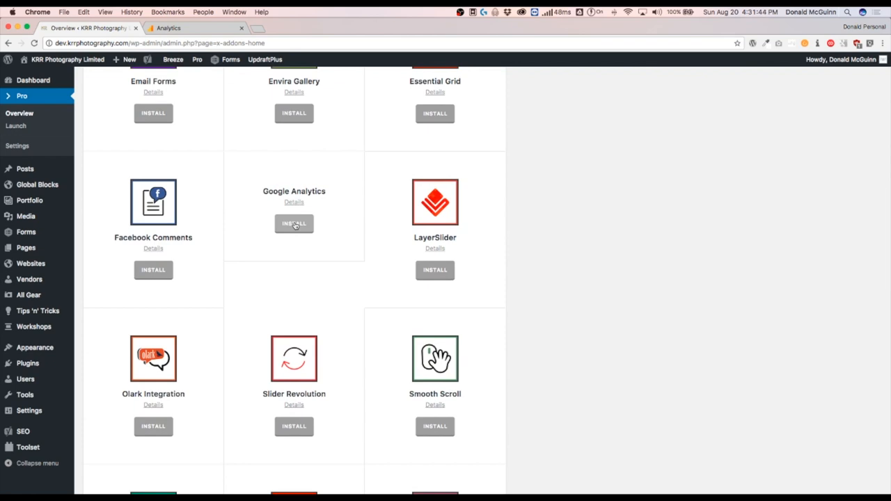
Install the Google Analytics extension, then activate it on the Plugins page.
left_click(294, 223)
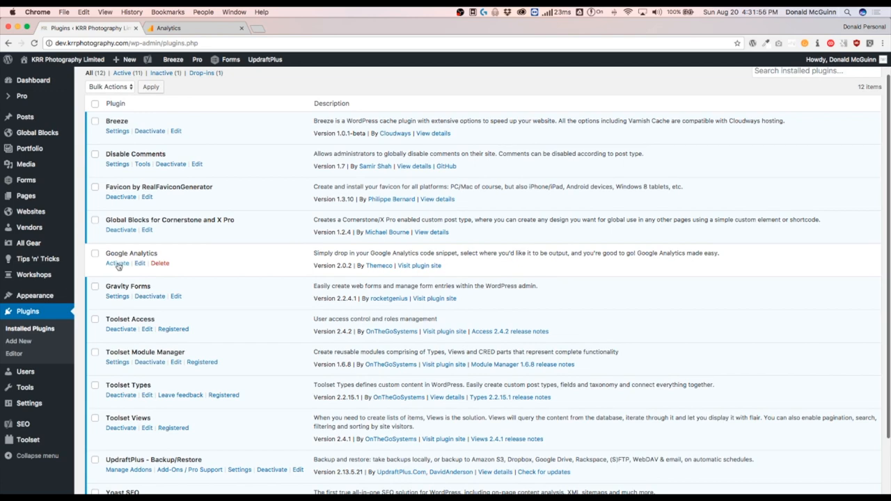
left_click(117, 263)
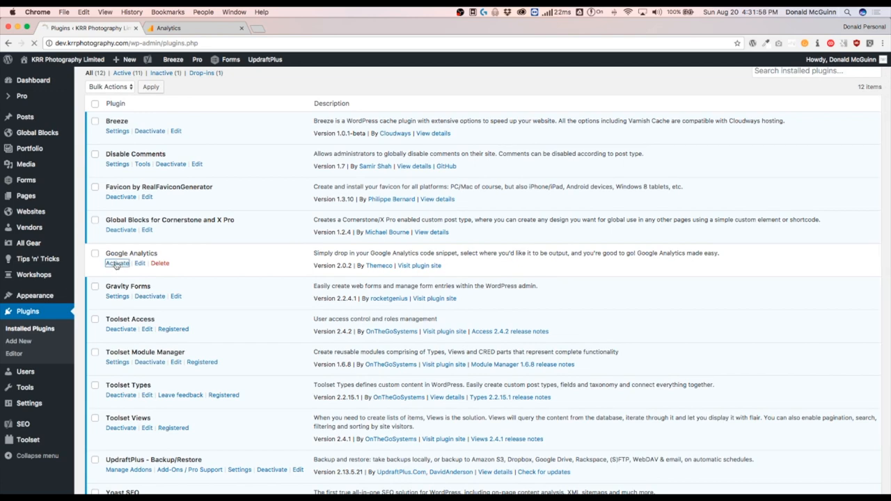
left_click(117, 263)
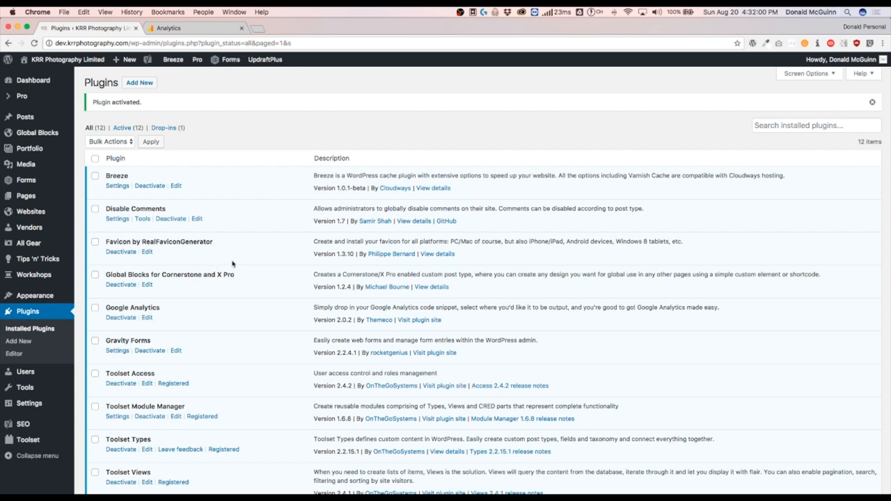
mouse_move(22, 96)
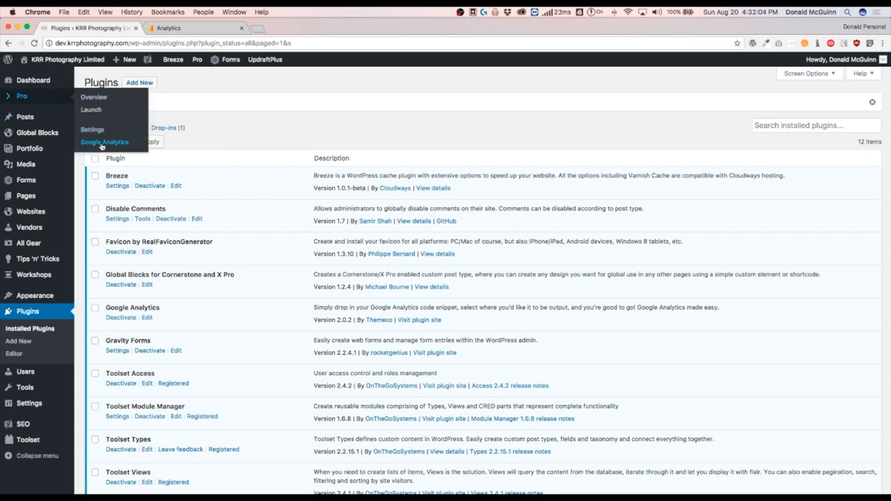
In Pro > Google Analytics, tick Enable Google Analytics and focus the empty Analytics Code box.
left_click(105, 142)
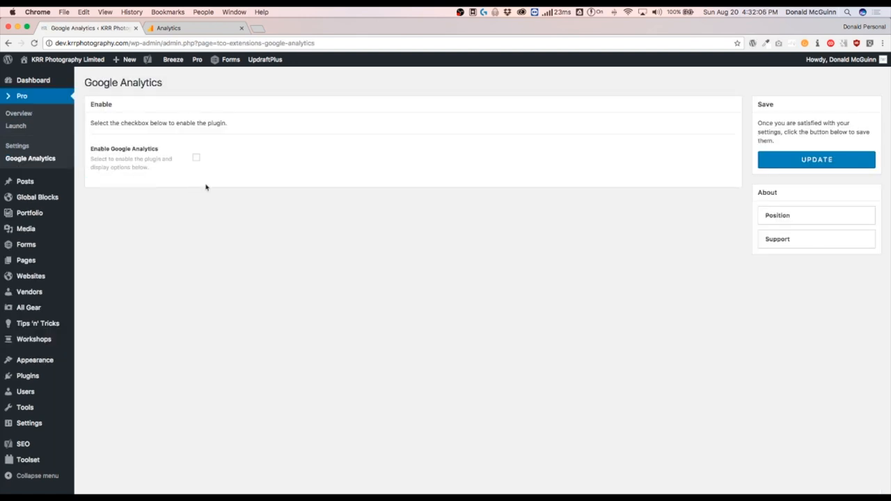
left_click(195, 158)
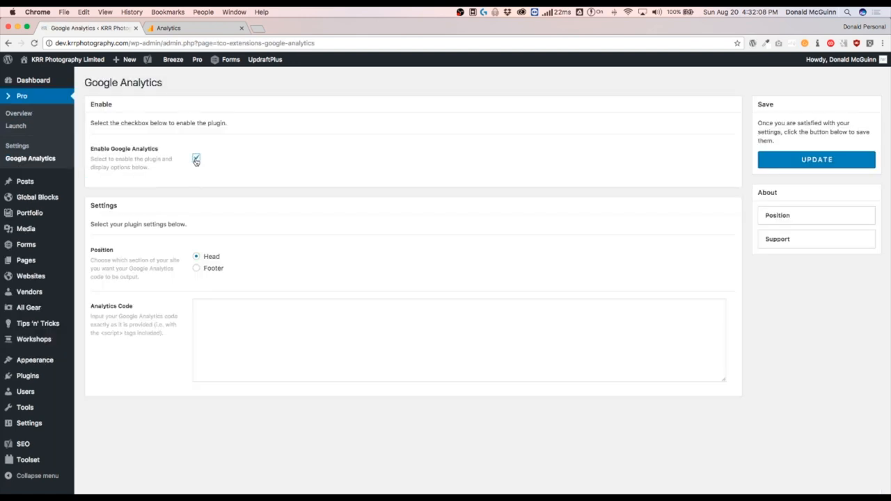
left_click(459, 340)
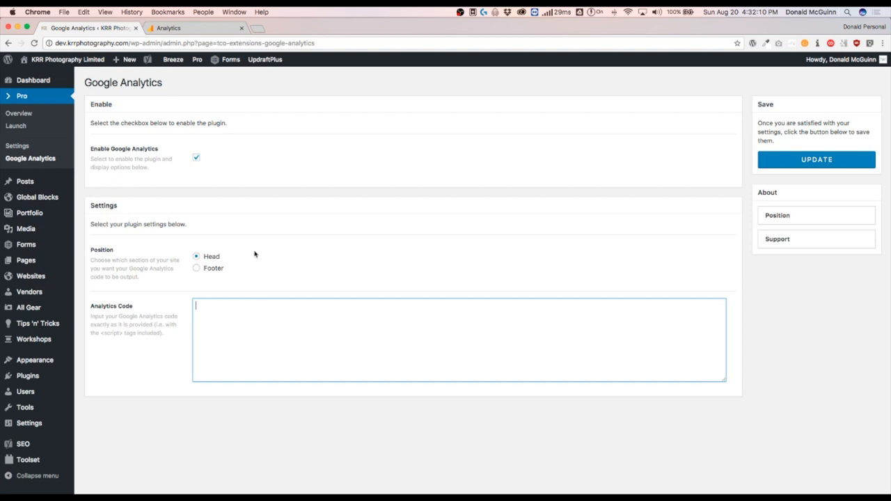
mouse_move(251, 245)
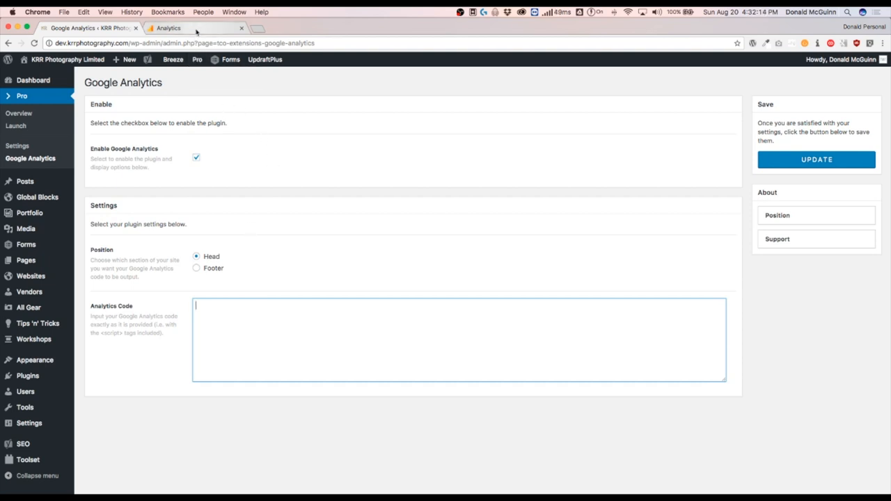
In the Analytics tab, go Home, then Admin, and expand the Root Coaching account list.
left_click(188, 28)
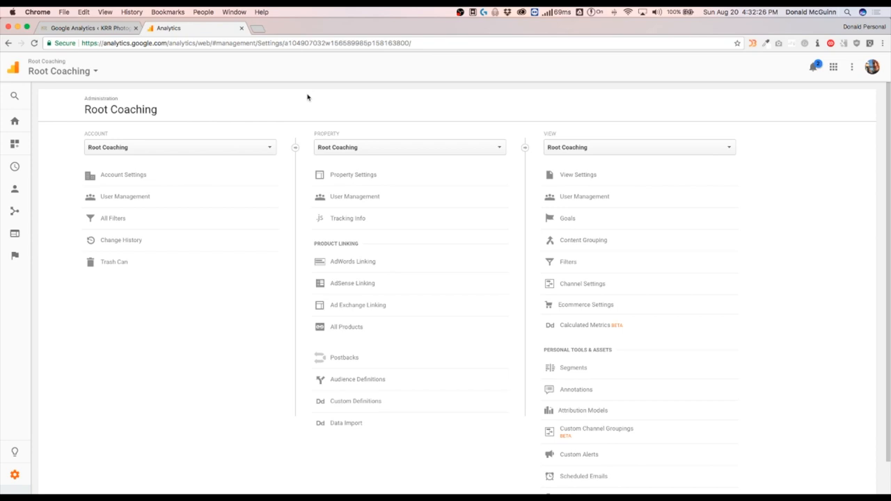
mouse_move(79, 386)
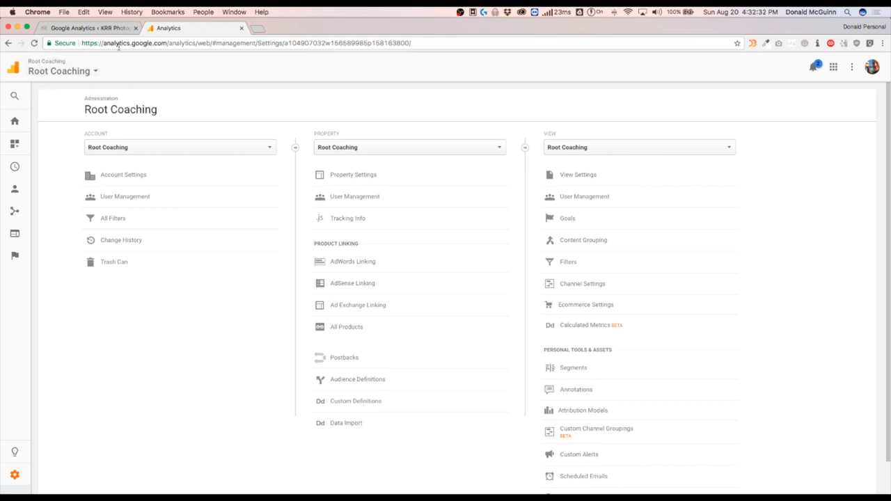
left_click(431, 43)
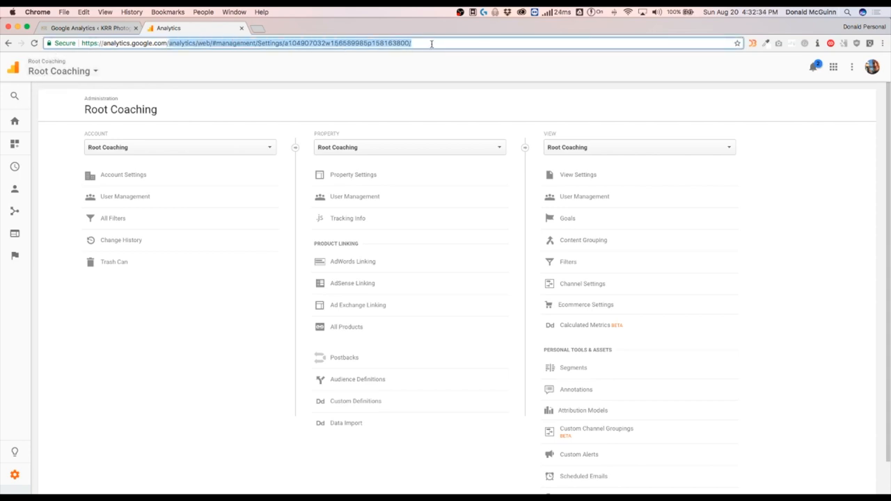
left_click(14, 121)
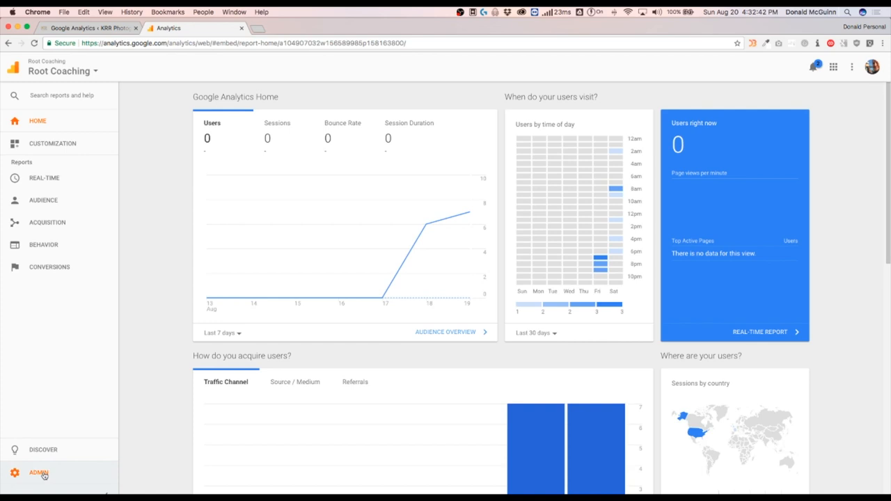
left_click(39, 472)
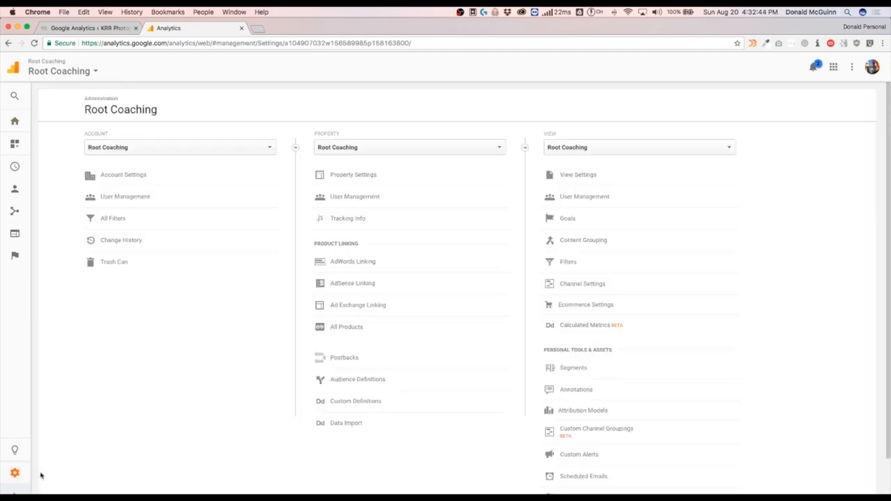
left_click(179, 147)
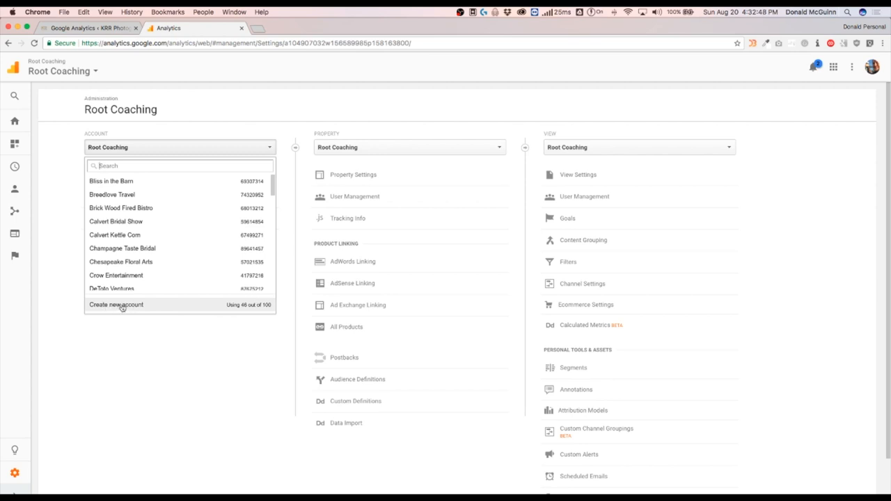
Create an account named KRR Photography, website KRR Photography.com, URL dev.krrphotography.com.
left_click(116, 304)
type("KRR Photography")
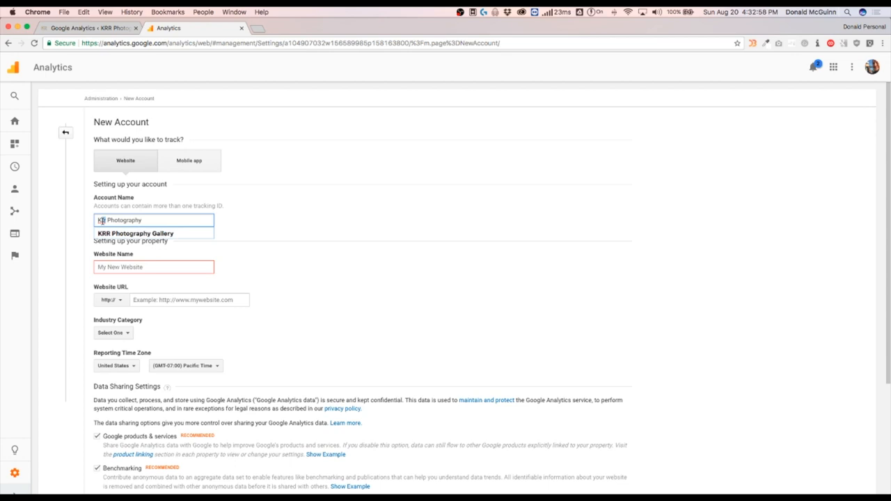
left_click(153, 267)
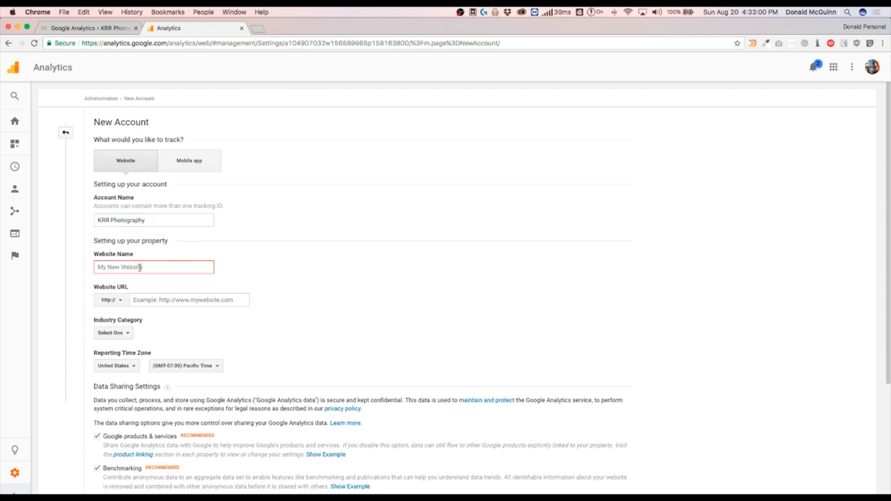
type("KRR Photography.com")
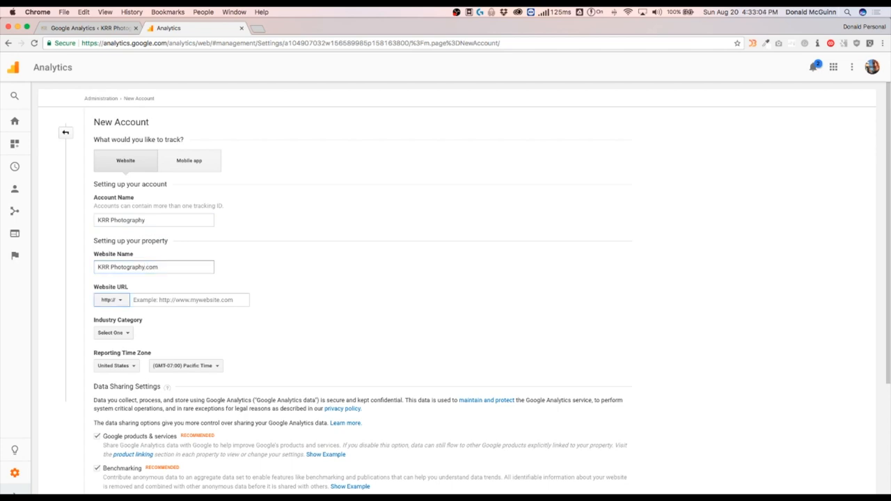
left_click(111, 300)
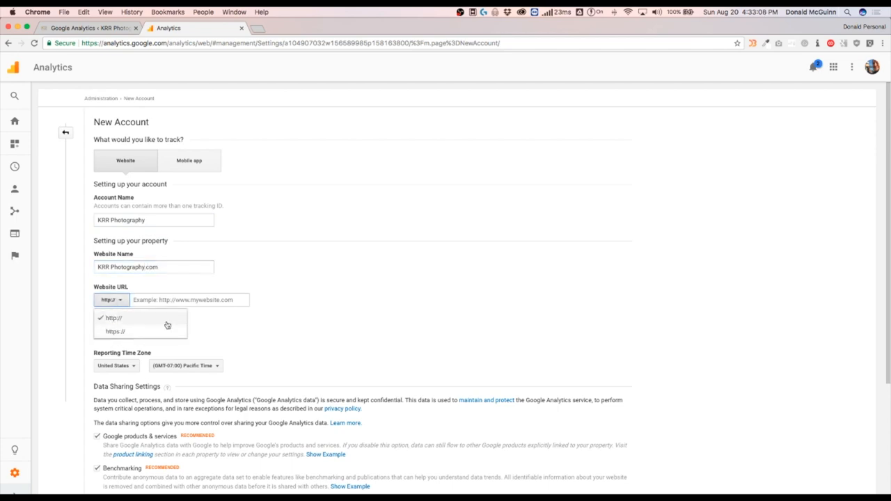
type("dev.krrphotography.c")
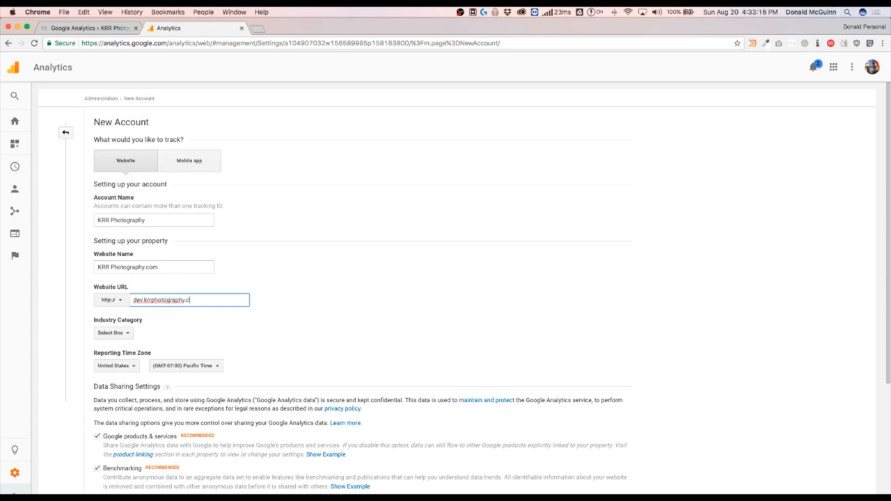
type("om")
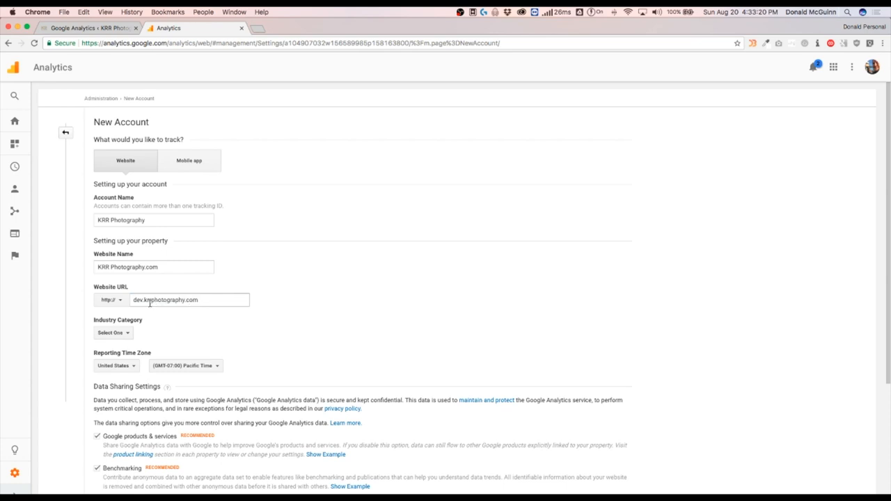
double_click(138, 300)
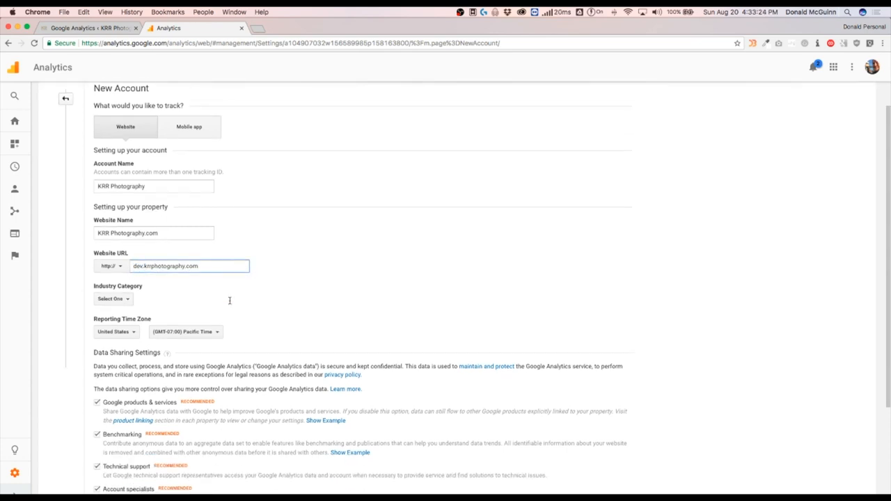
Set industry to Other and time zone to (GMT-04:00) Eastern Time, then request a tracking ID.
left_click(111, 275)
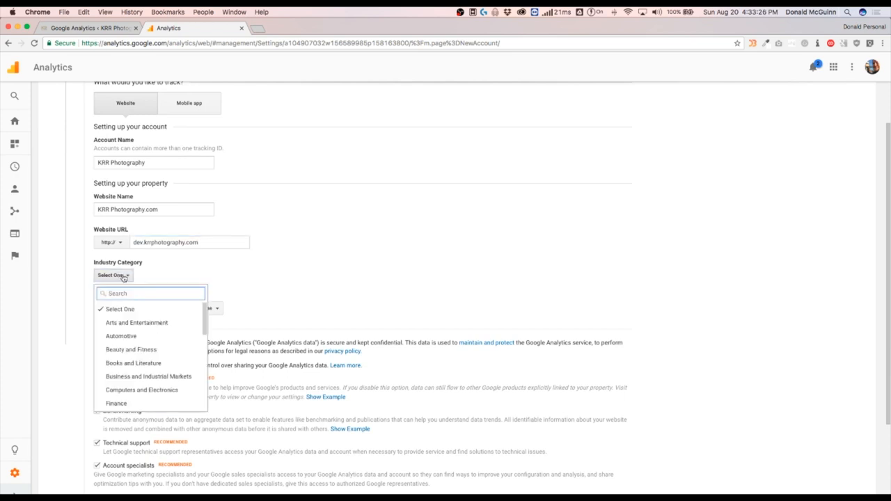
scroll("down", 3)
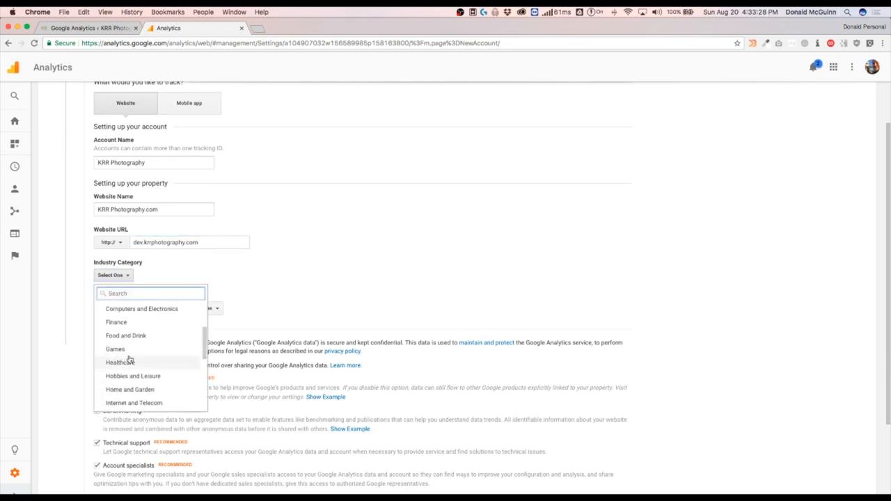
scroll("down", 3)
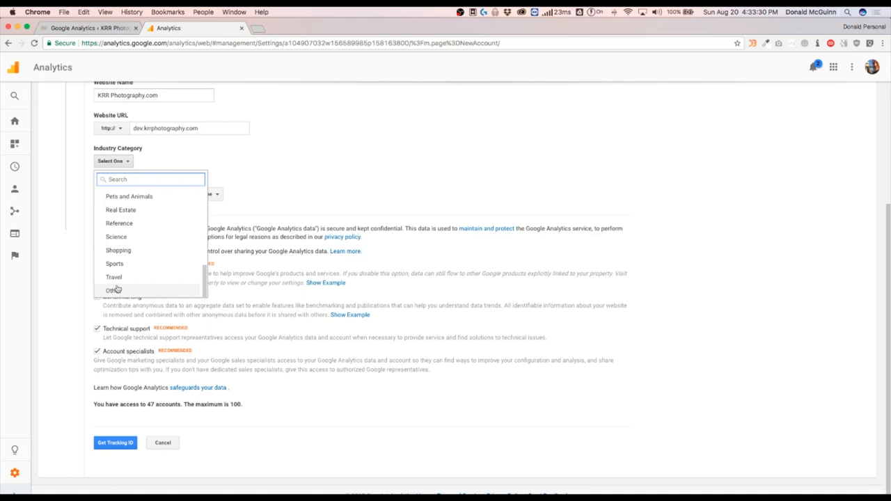
left_click(112, 290)
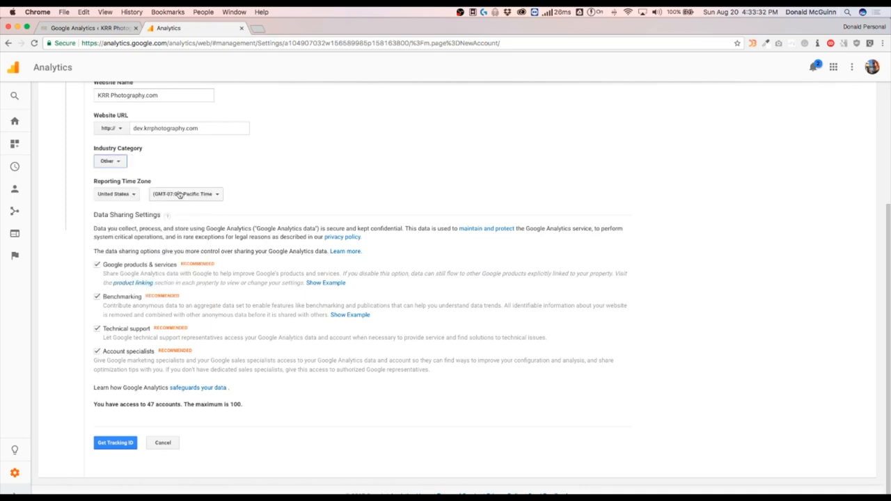
left_click(185, 194)
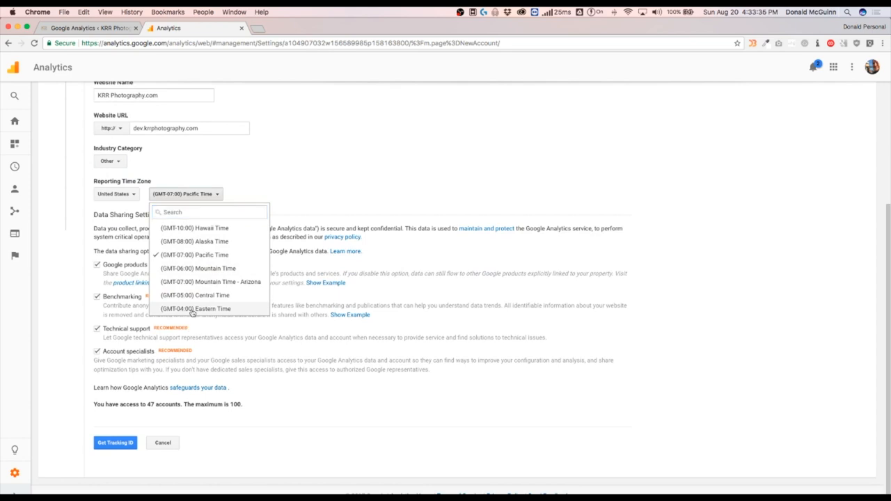
left_click(196, 308)
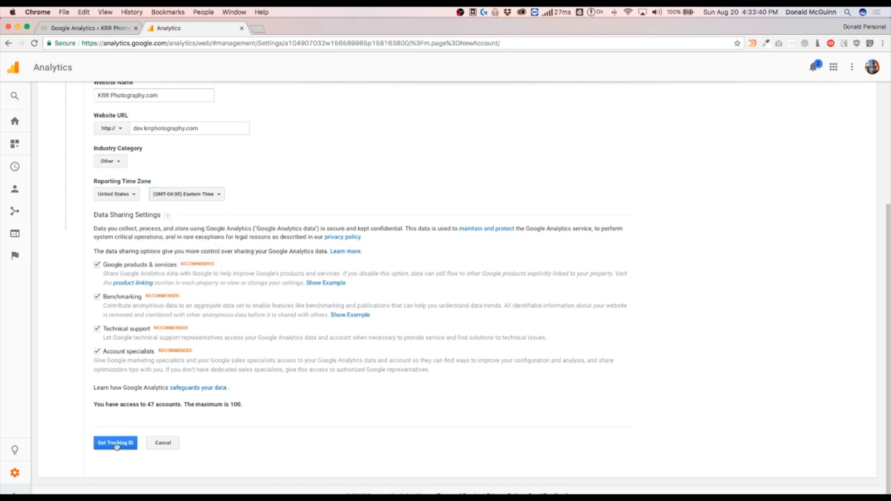
left_click(115, 443)
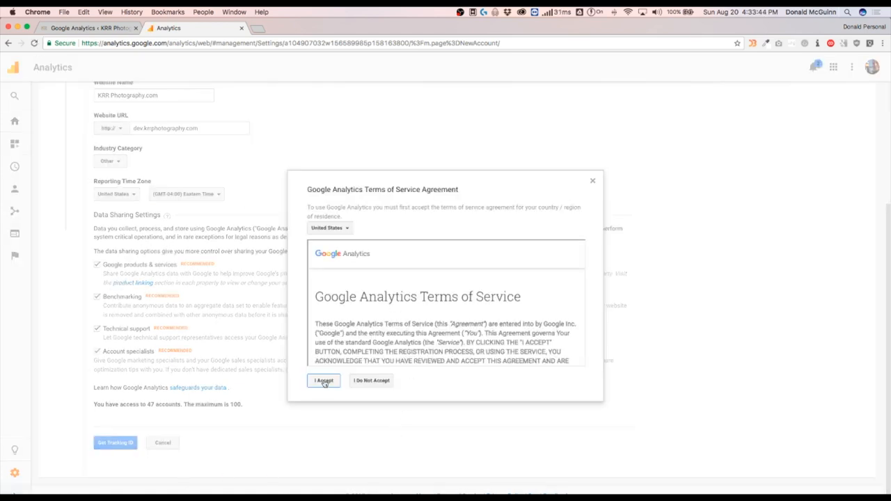
Accept the Terms of Service Agreement for the KRR Photography.com property.
left_click(323, 381)
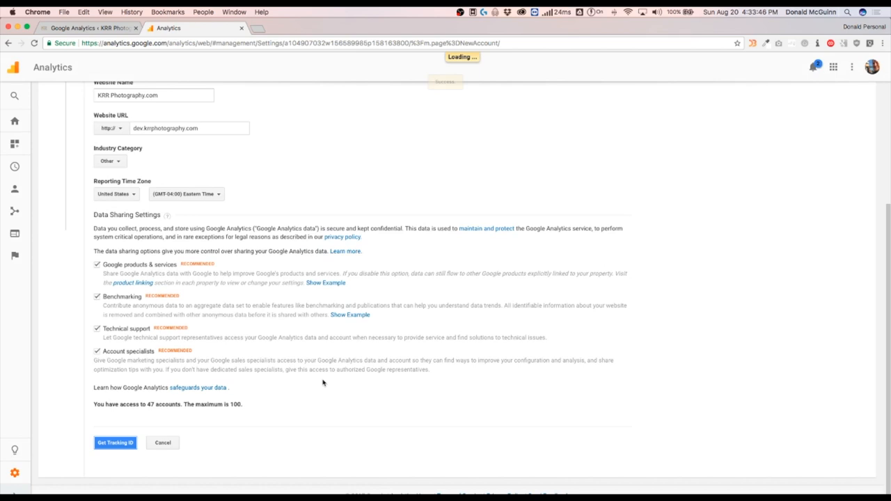
left_click(115, 443)
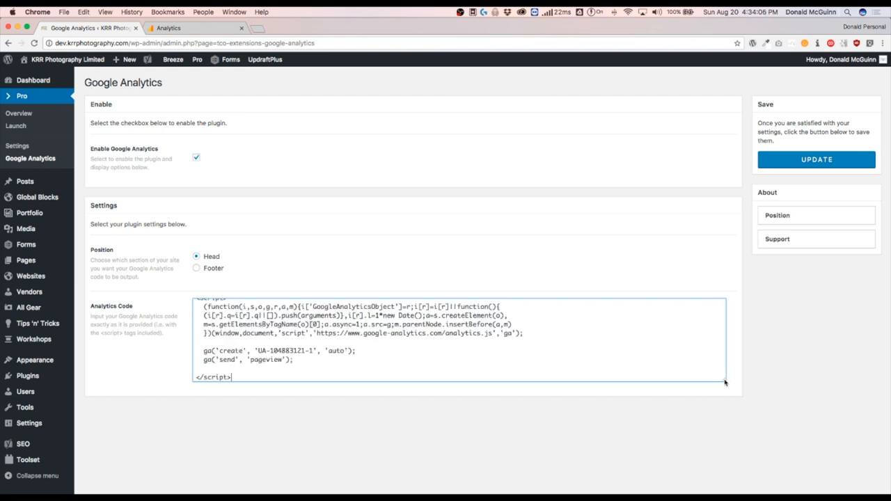
Enlarge the Analytics Code box and save the pasted tracking script with UPDATE.
left_click_drag(726, 382, 729, 456)
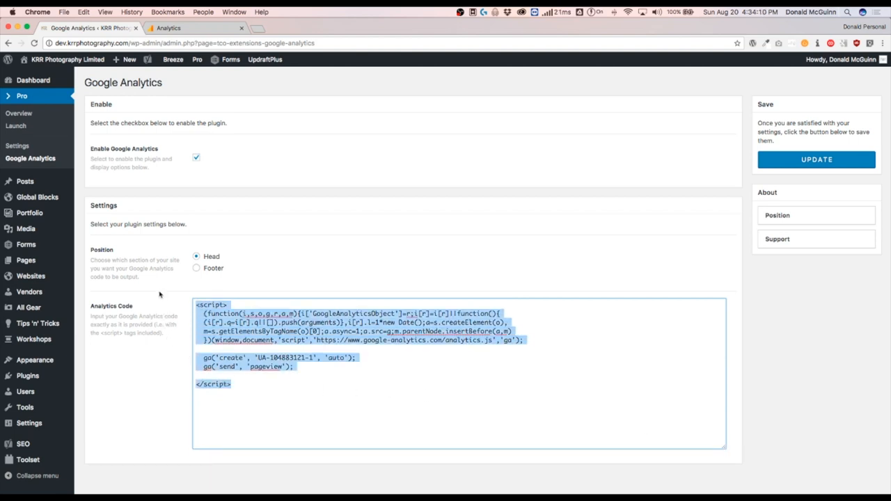
left_click(296, 267)
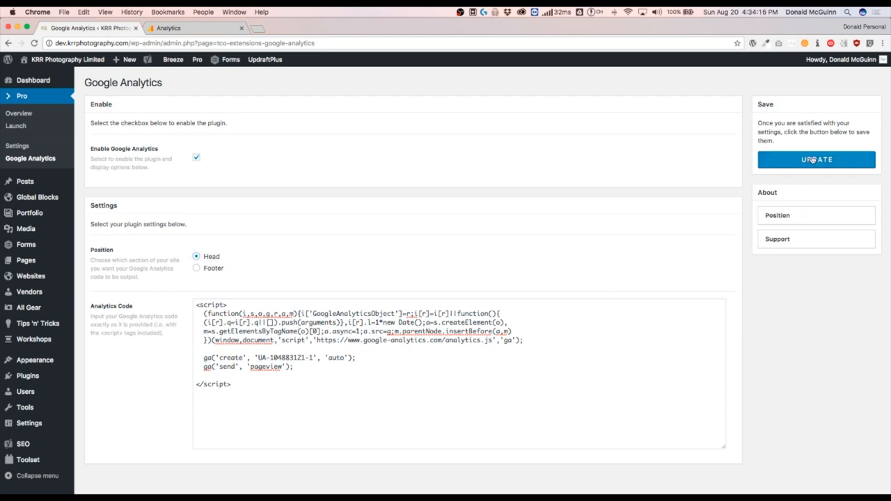
left_click(816, 159)
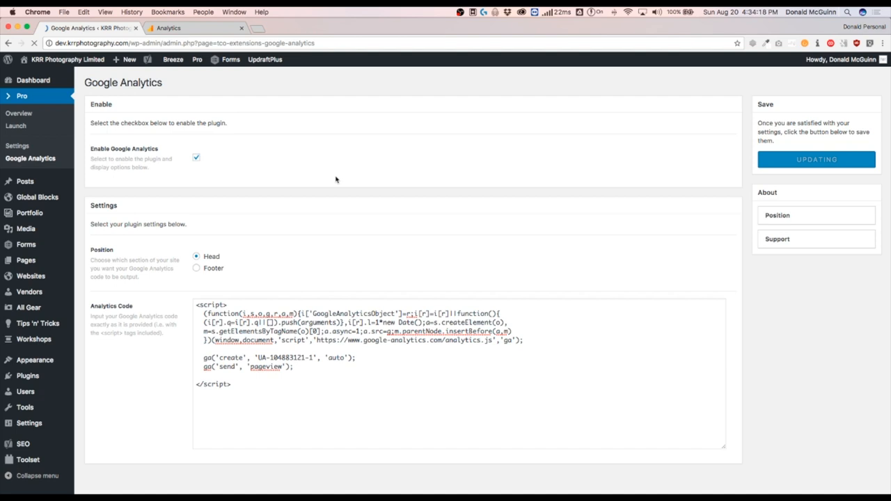
left_click(816, 159)
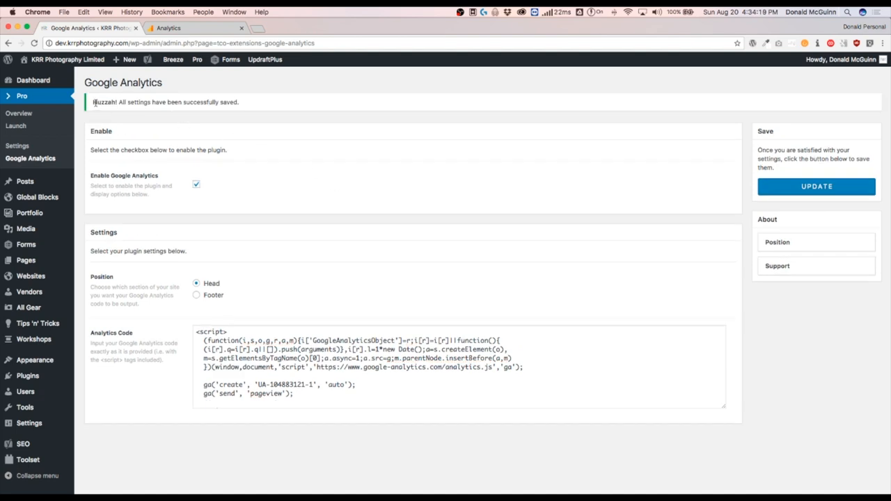
triple_click(165, 101)
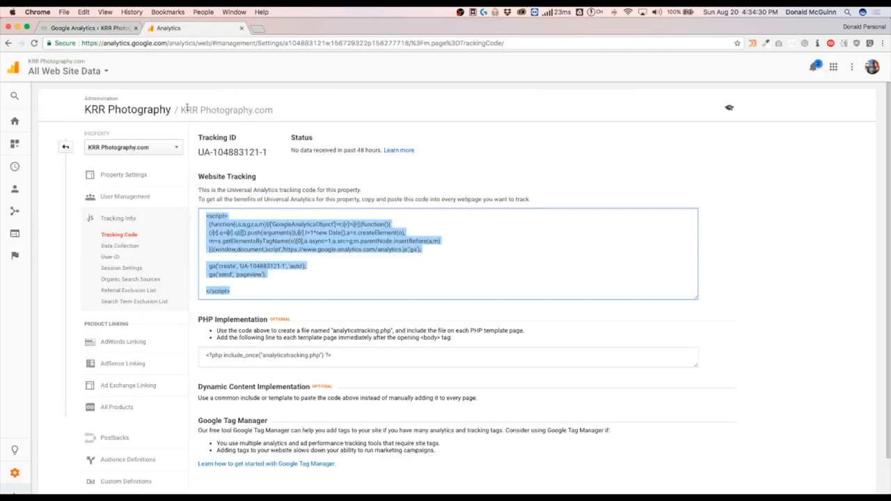
mouse_move(222, 169)
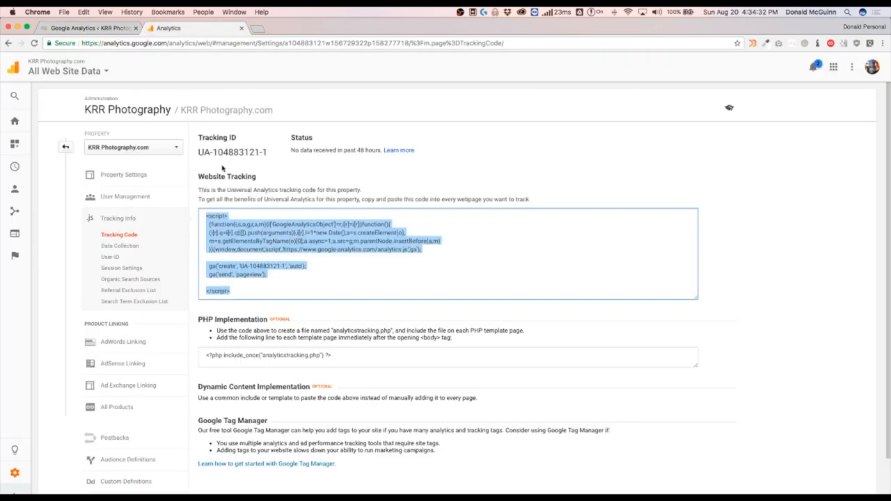
Go back to the Admin overview, then open the Home reports dashboard for KRR Photography.
left_click(65, 147)
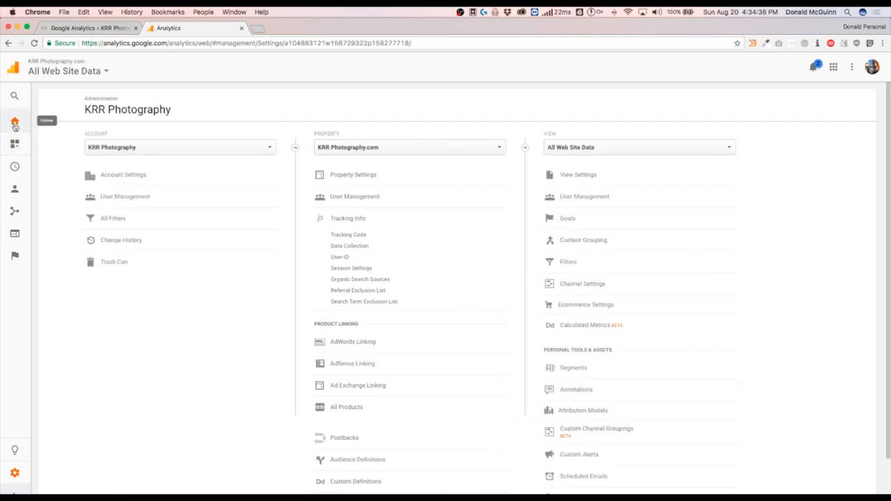
left_click(15, 120)
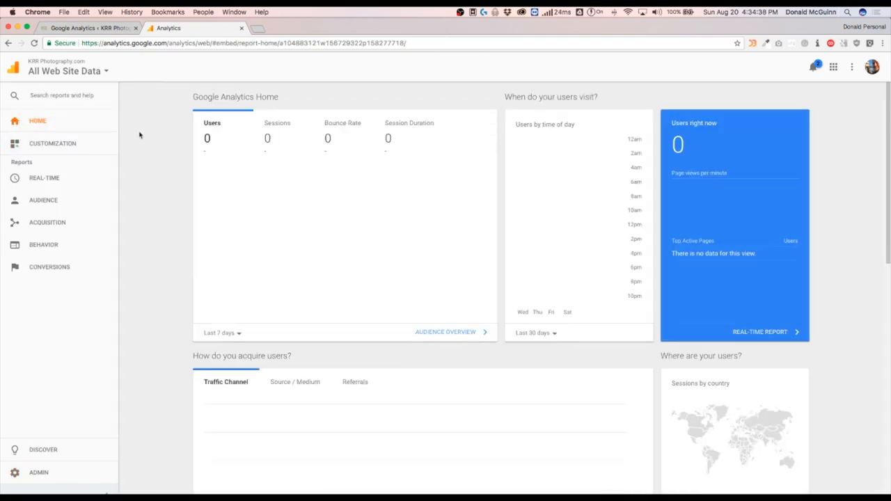
mouse_move(497, 246)
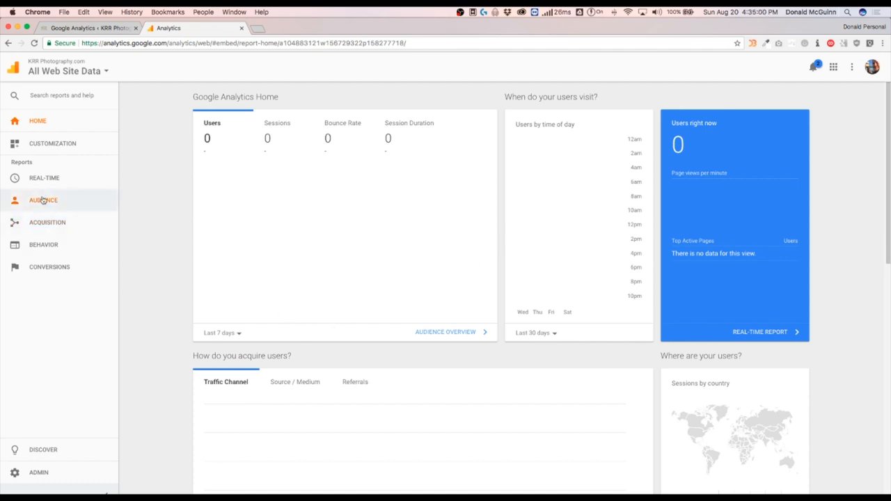
Open Audience > Demographics > Overview and enable the Demographics and Interest Reports.
left_click(44, 199)
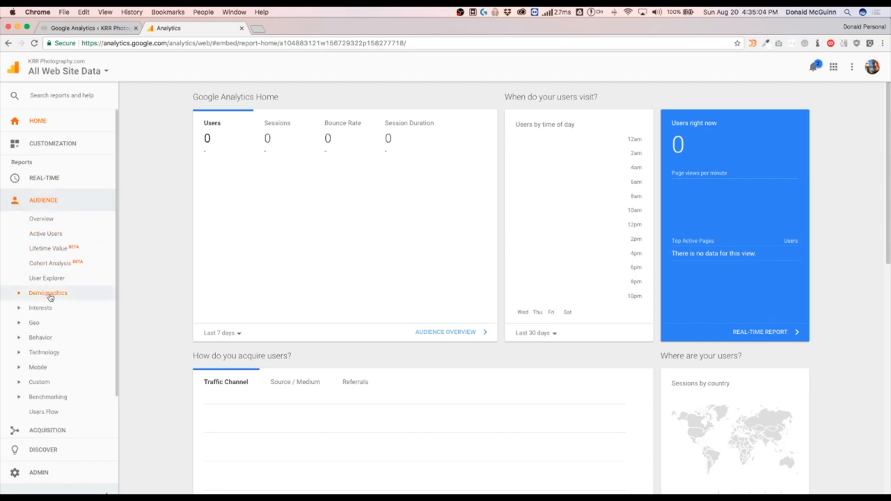
left_click(48, 293)
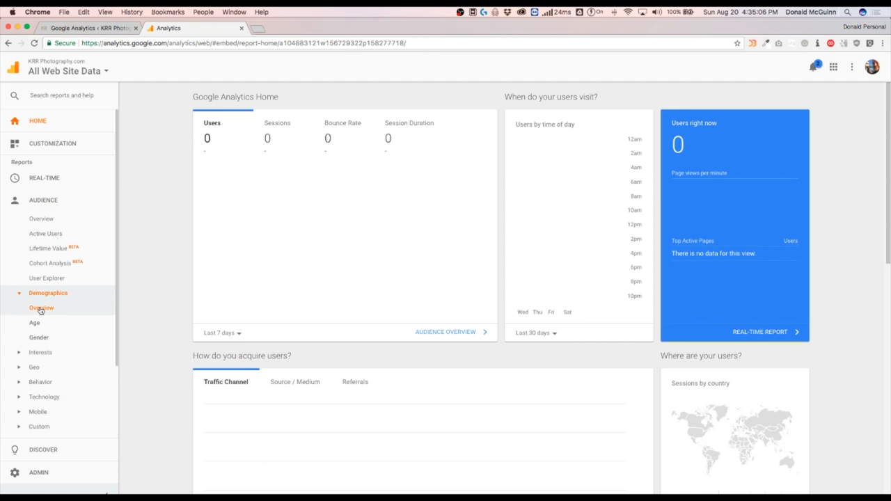
left_click(40, 308)
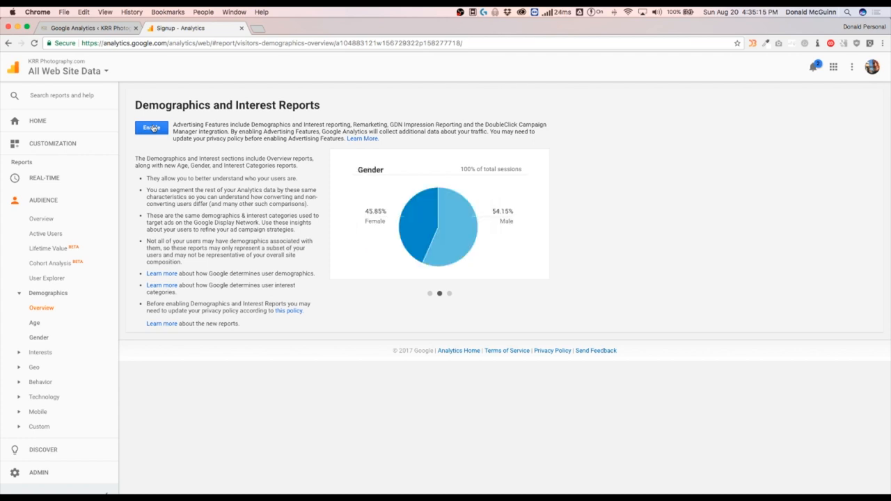
left_click(151, 128)
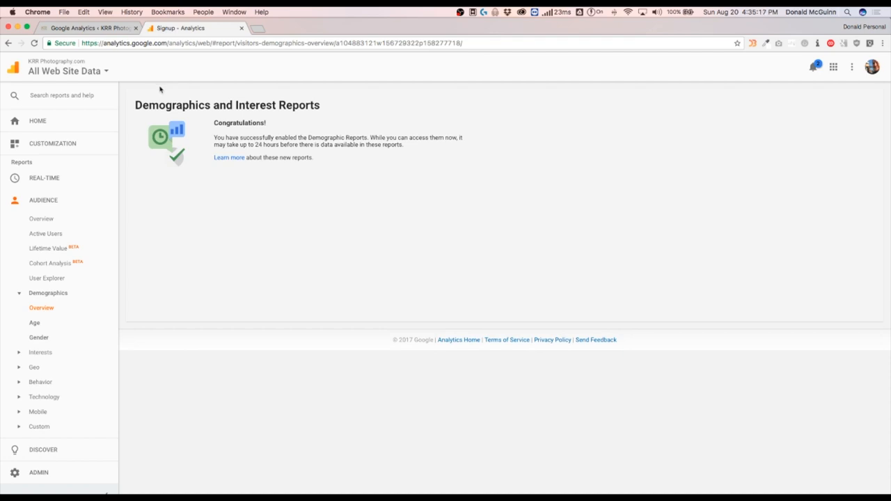
mouse_move(153, 174)
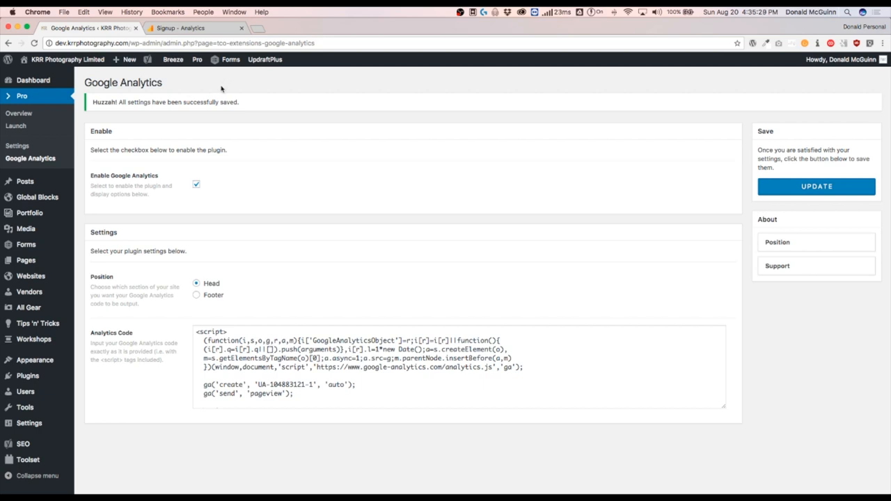
mouse_move(35, 359)
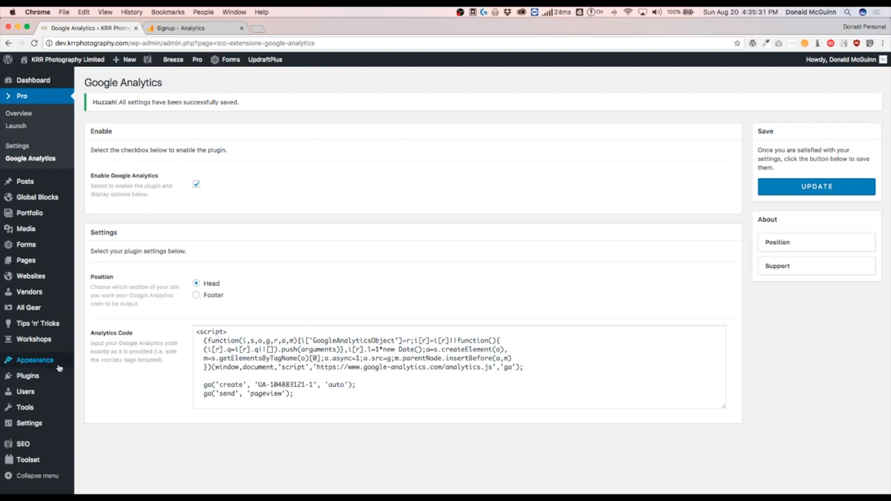
mouse_move(33, 80)
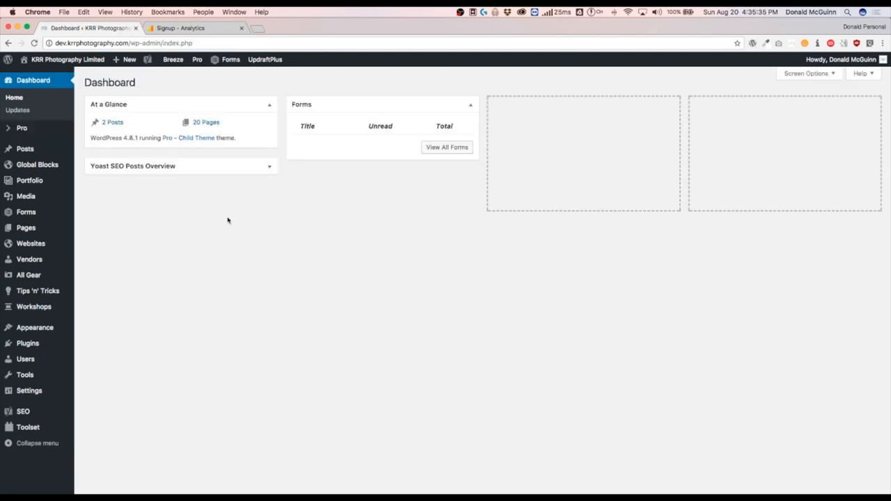
mouse_move(285, 258)
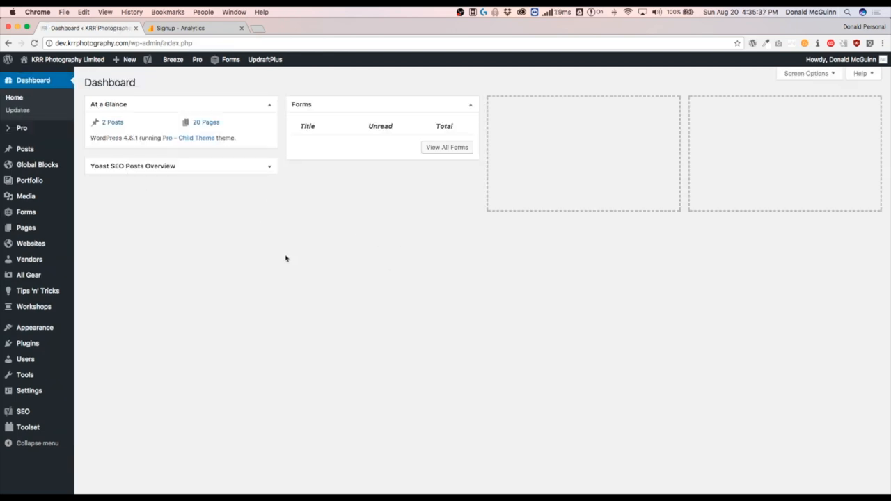
mouse_move(180, 243)
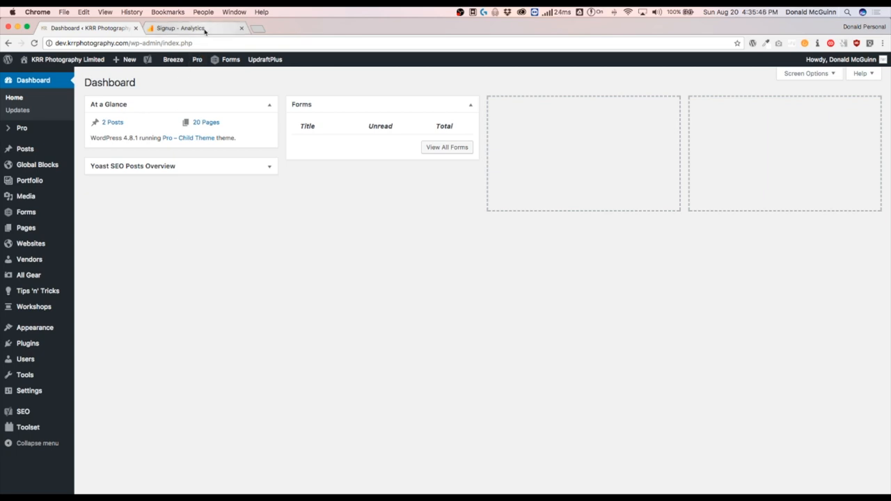
Return from the WordPress Dashboard to the Google Analytics Home reports.
left_click(188, 27)
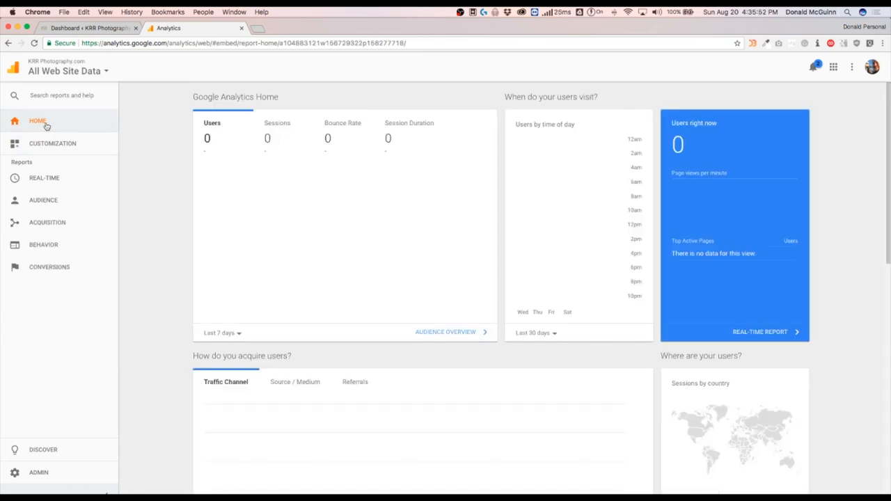
mouse_move(159, 172)
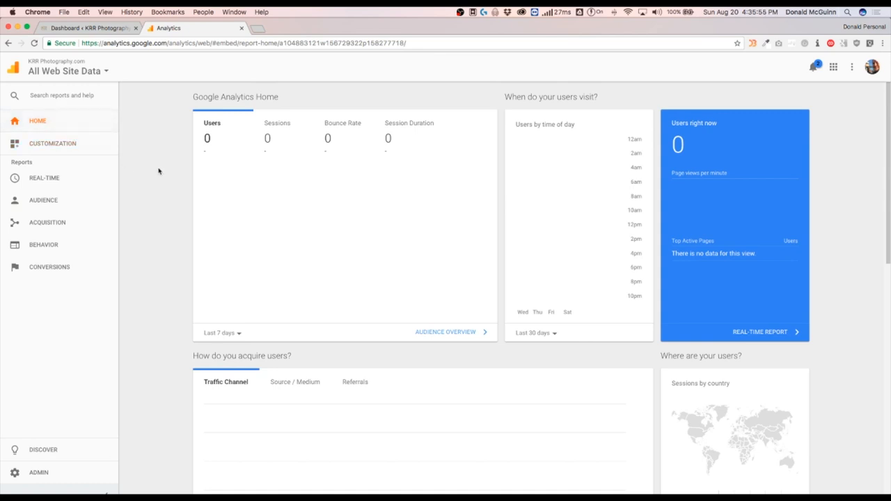
mouse_move(162, 179)
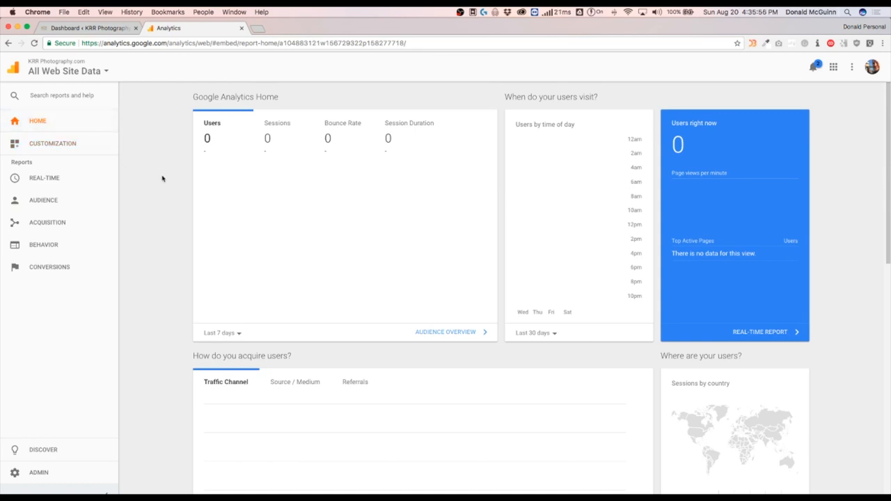
mouse_move(156, 182)
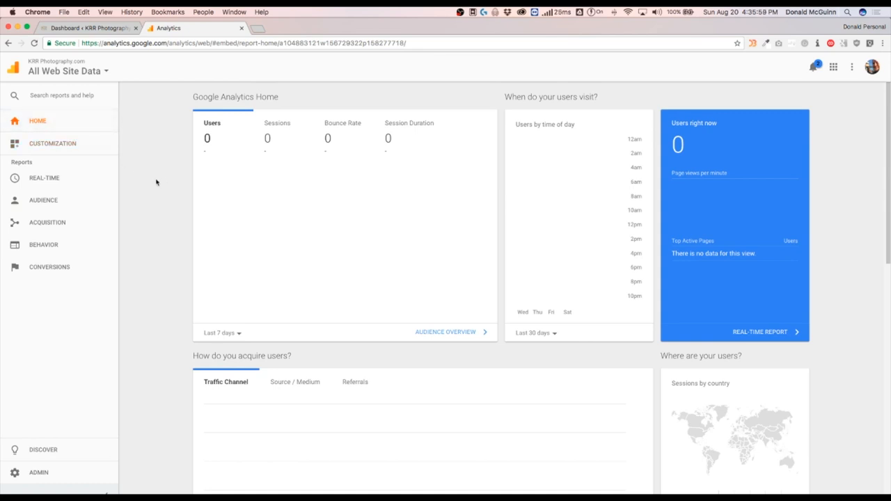
mouse_move(163, 311)
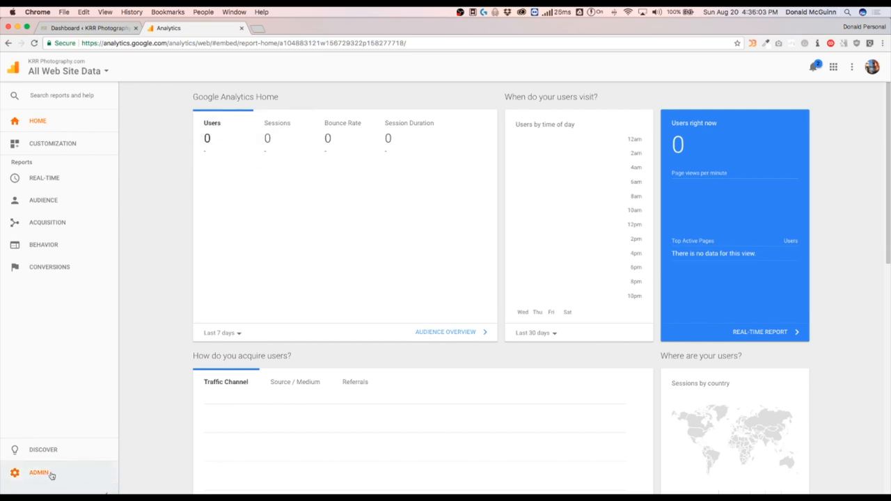
Review KRR Photography view user permissions and access levels, then return to WordPress.
left_click(38, 473)
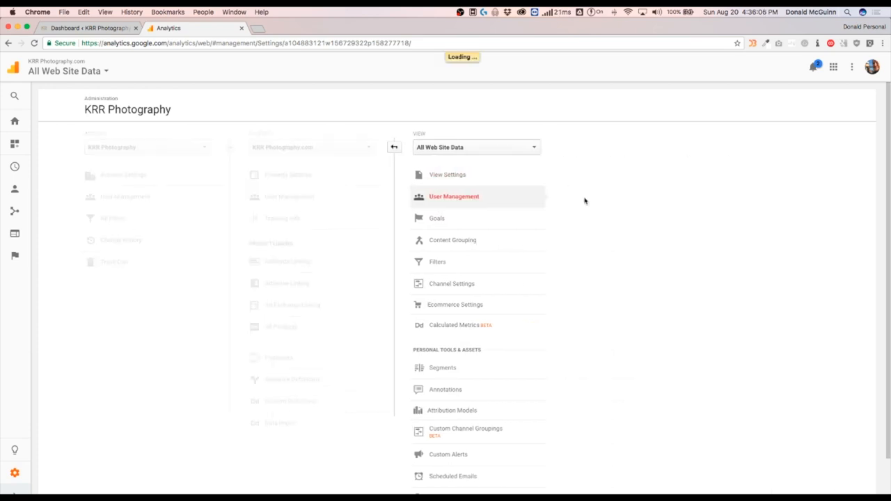
left_click(454, 197)
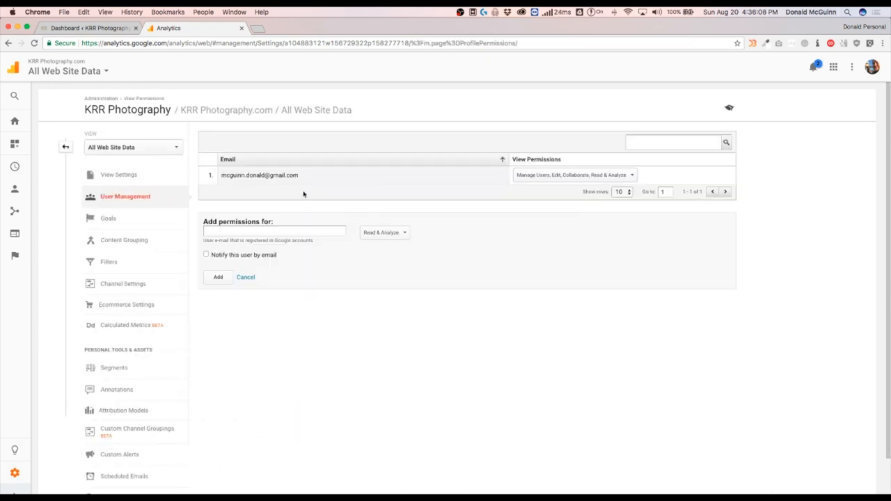
left_click(274, 230)
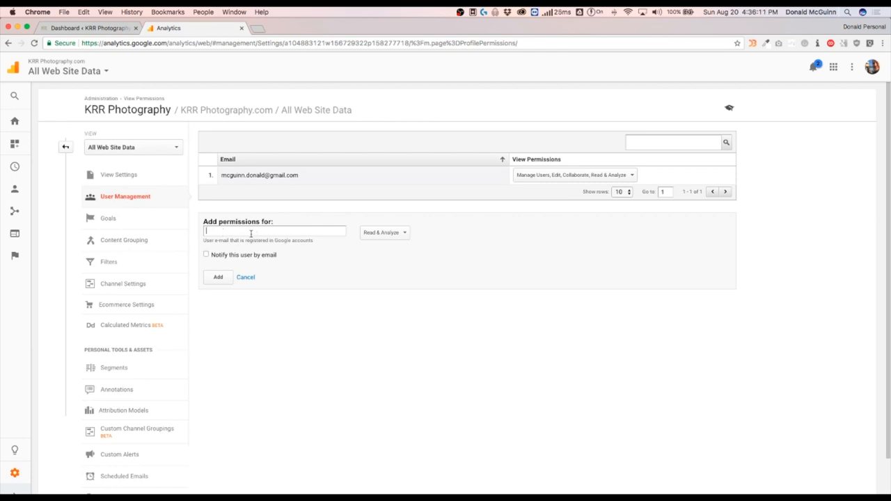
left_click(384, 232)
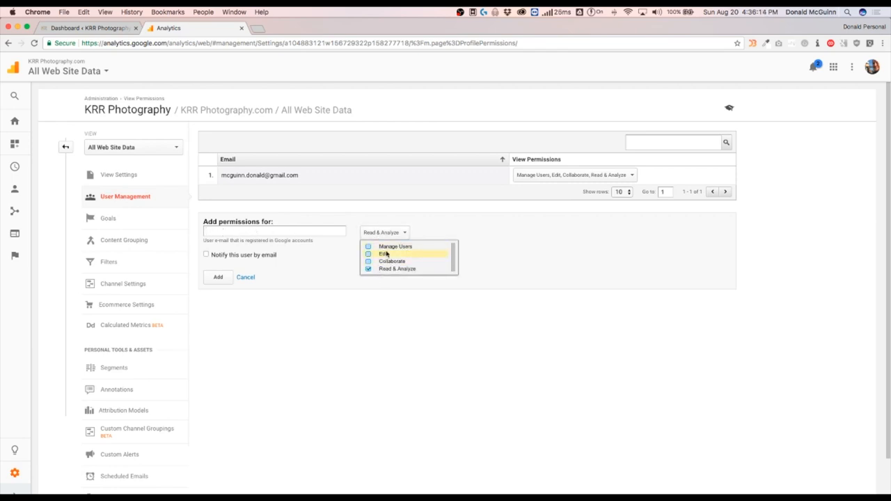
left_click(87, 28)
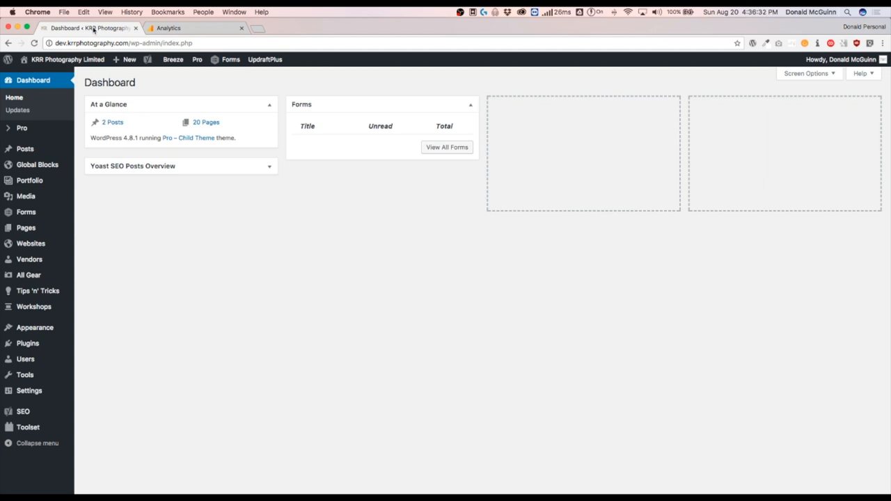